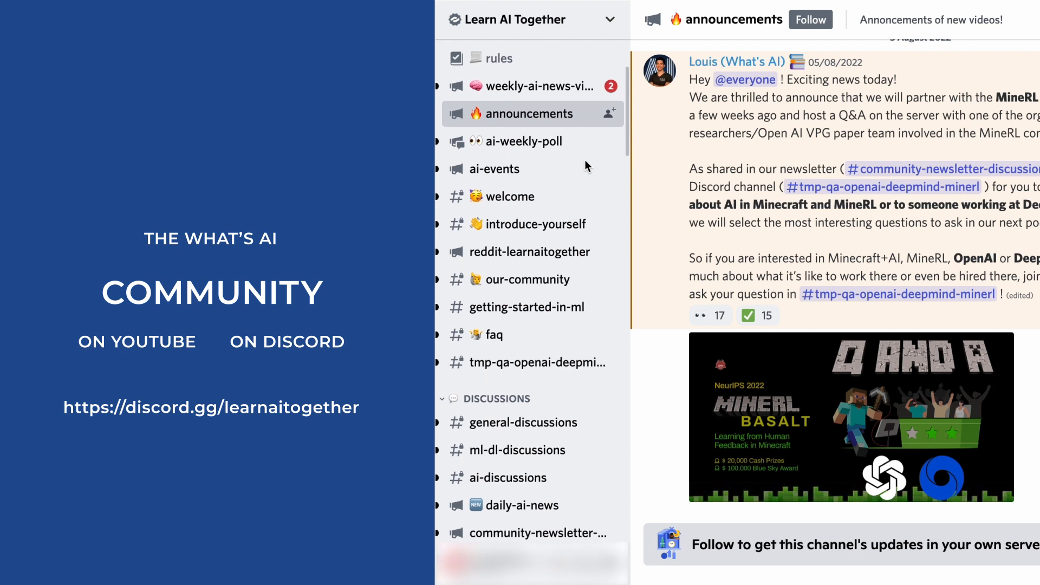
{"action": "scroll", "scroll_direction": "down", "scroll_amount": 3}
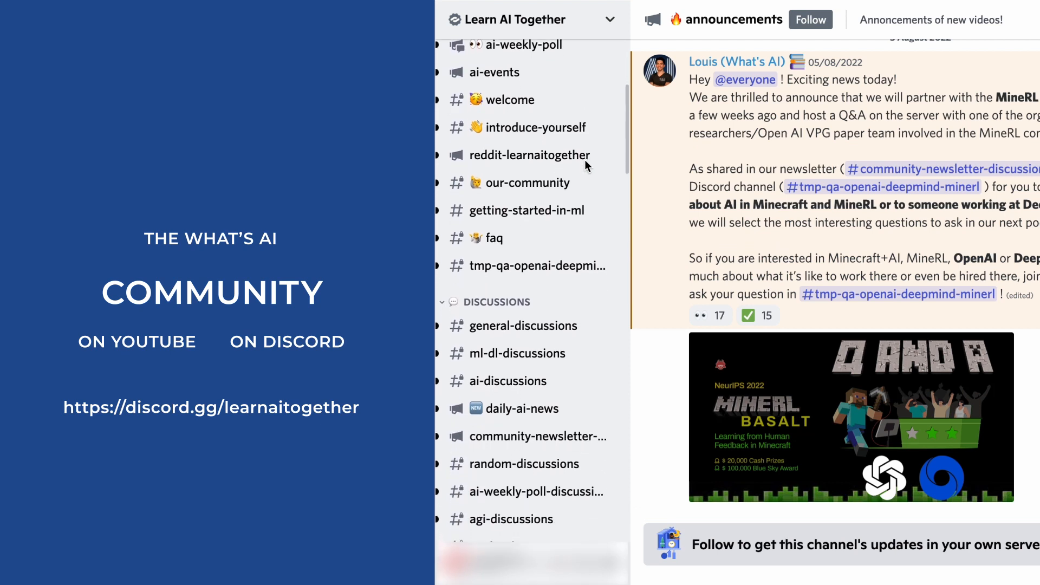
{"action": "scroll", "scroll_direction": "down", "scroll_amount": 3}
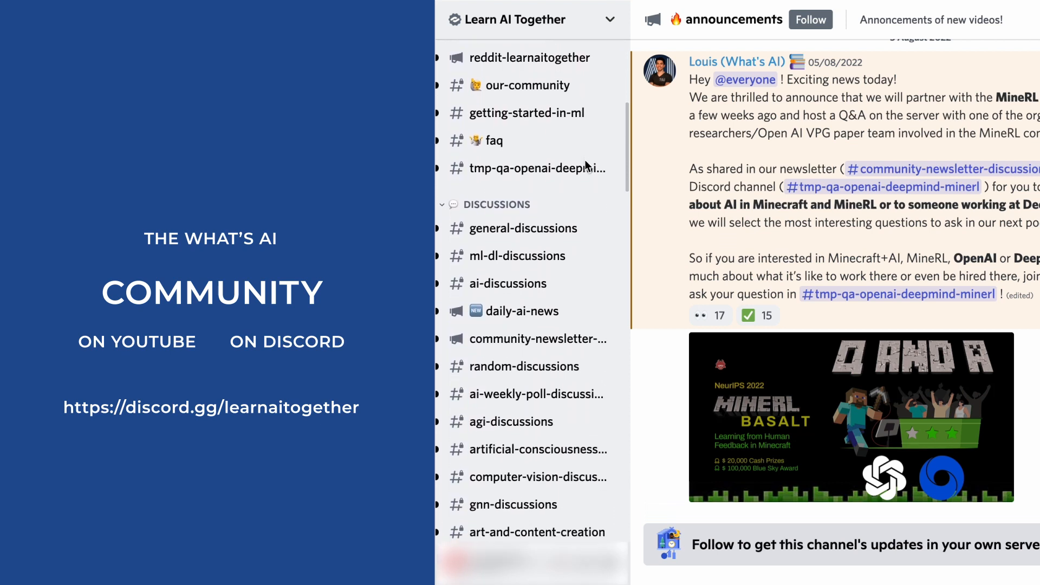
{"action": "scroll", "scroll_direction": "down", "scroll_amount": 3}
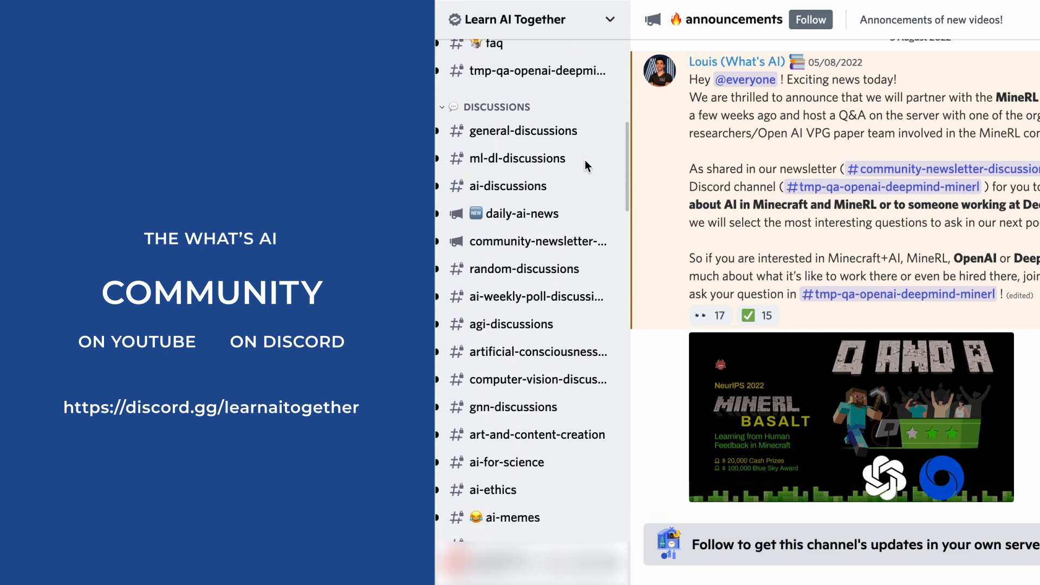